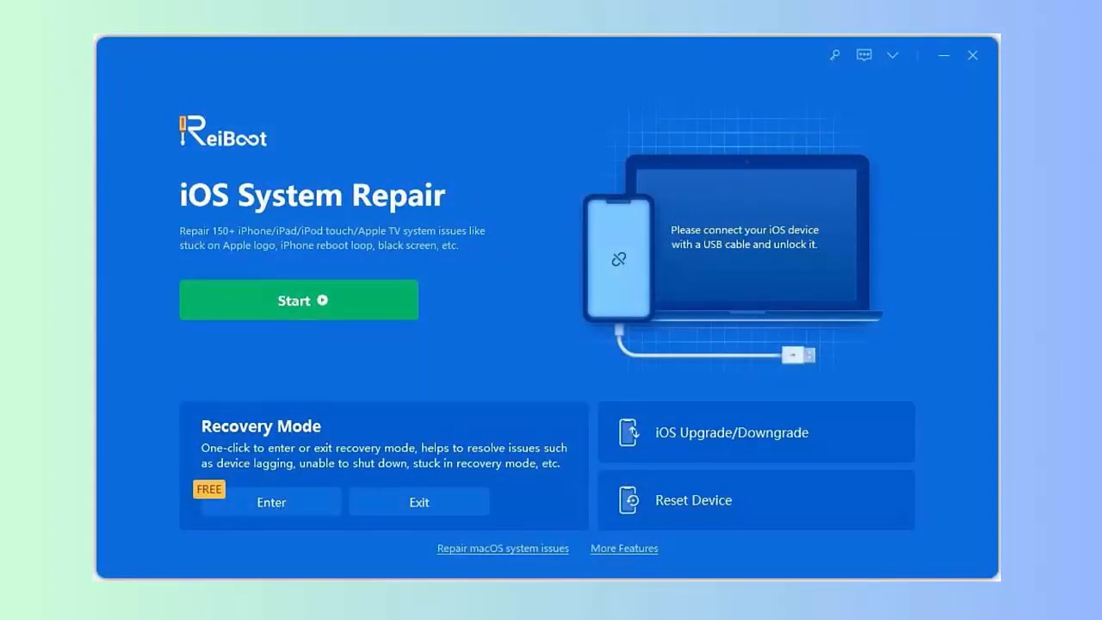
Start iOS System Repair and continue via Fix Now to the Standard/Deep Repair choice
click(298, 300)
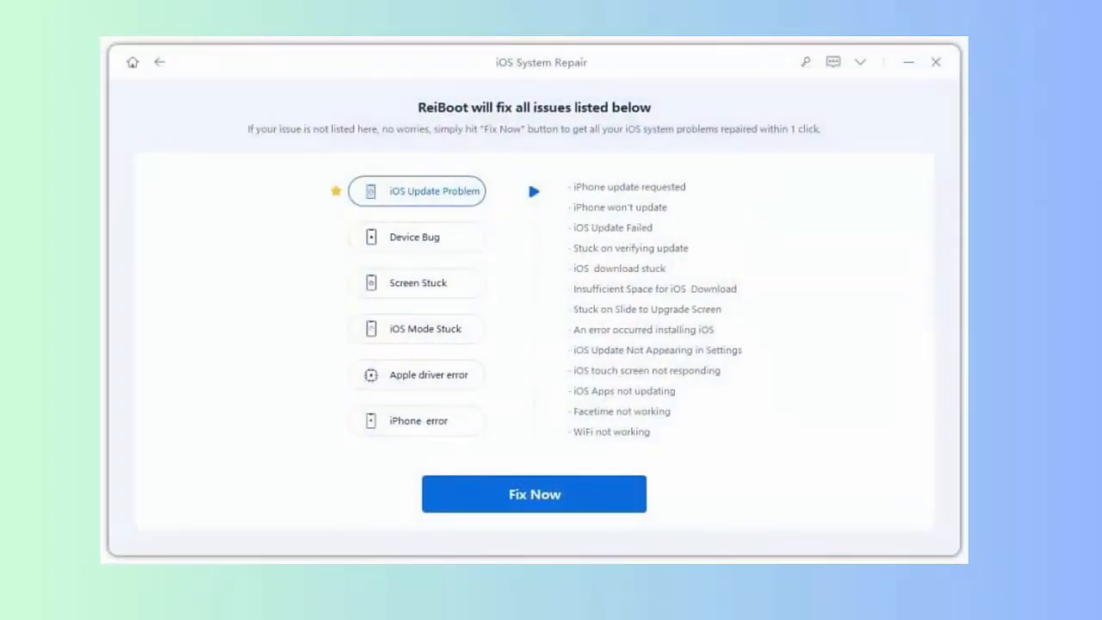
click(534, 493)
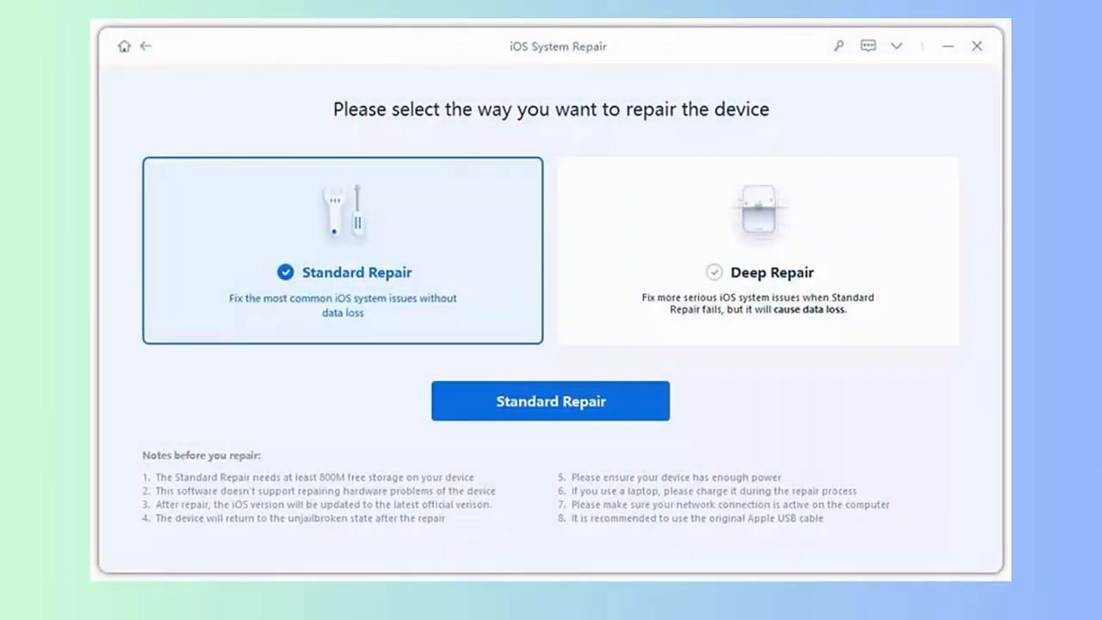